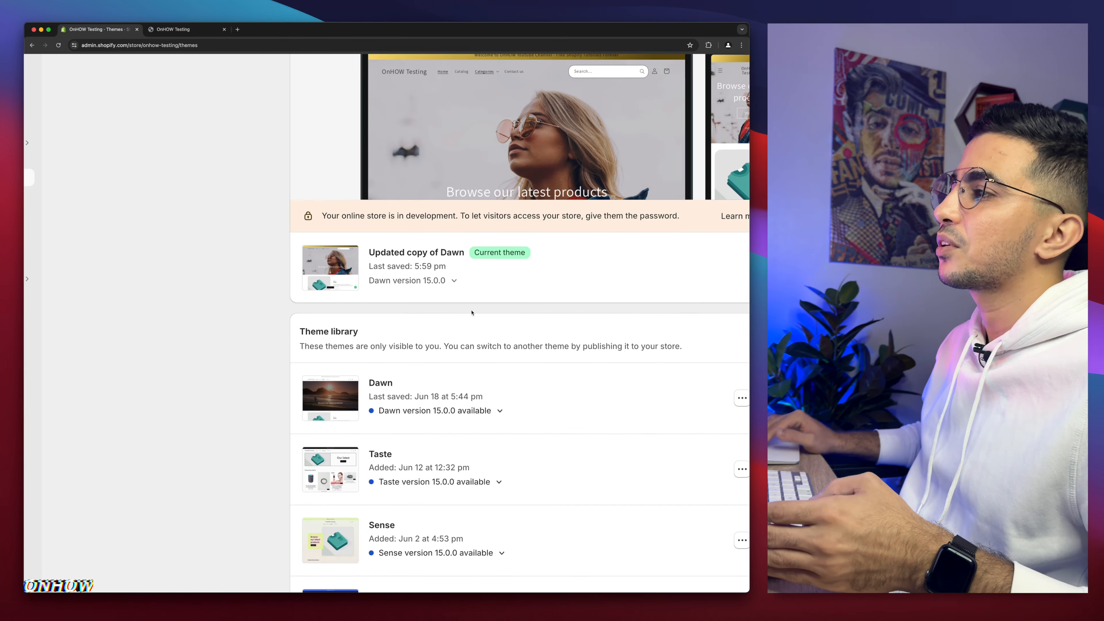
- Review the storefront's product cards to see how their titles are currently aligned
scroll("down", 3)
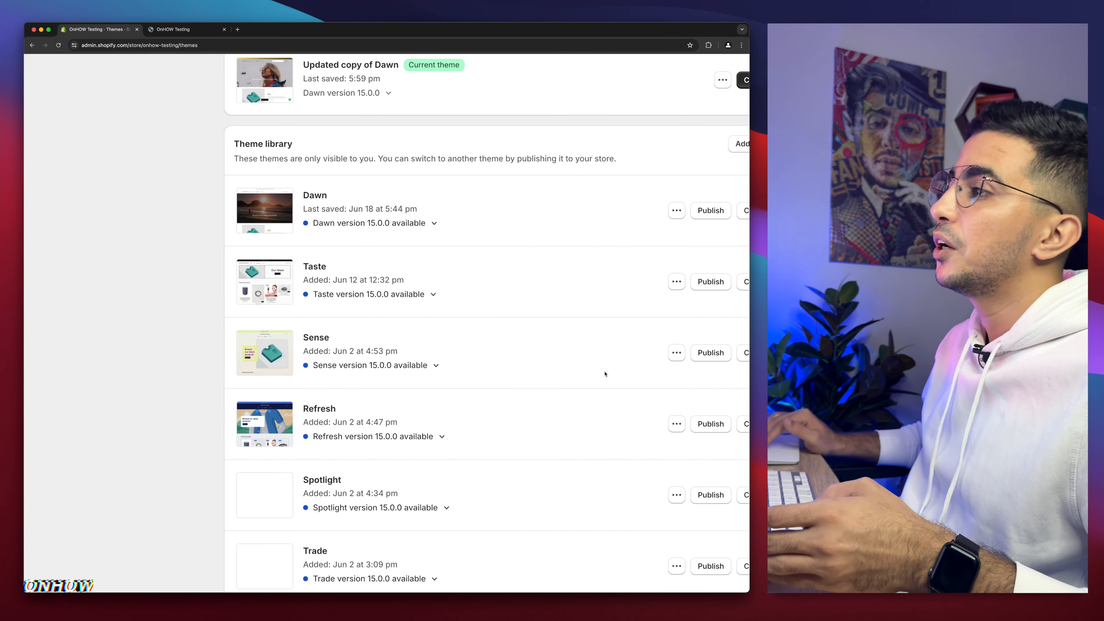
scroll("down", 3)
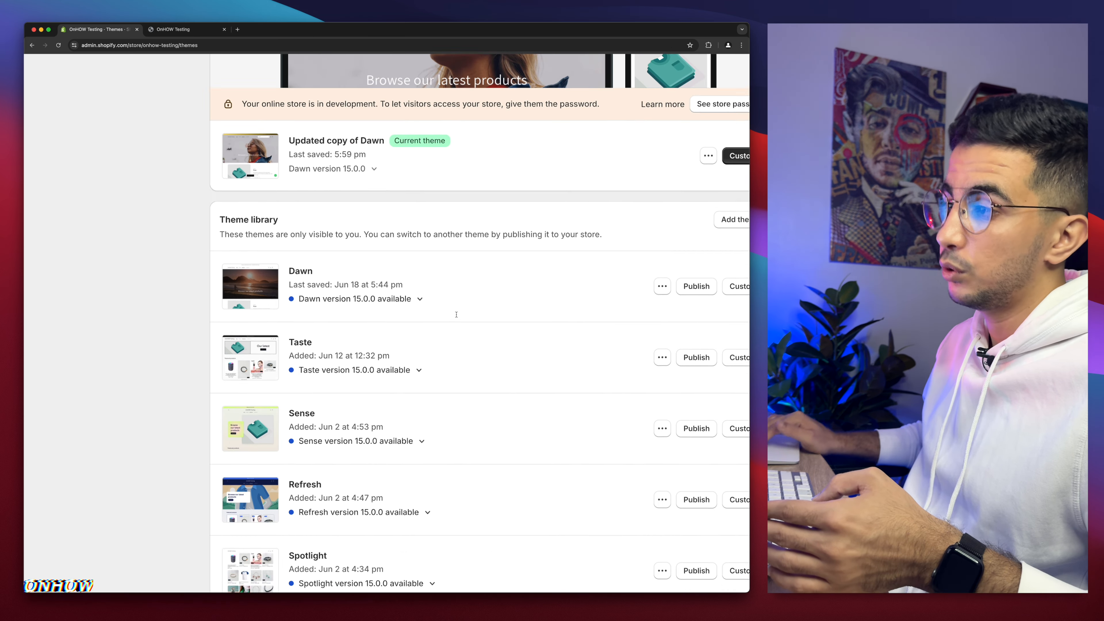
scroll("down", 3)
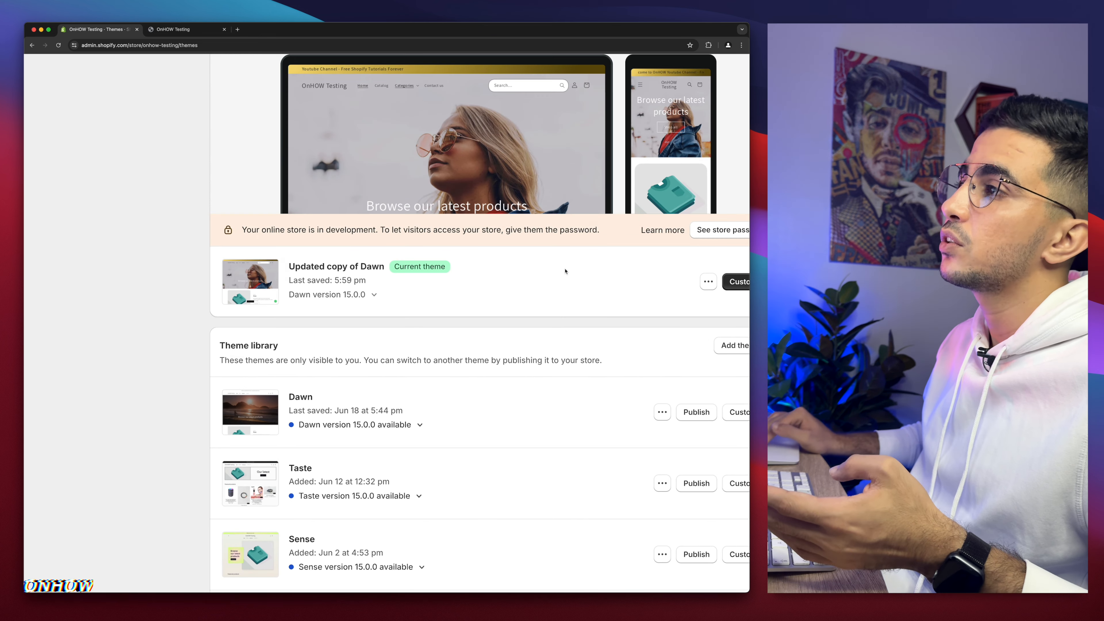
mouse_move(442, 301)
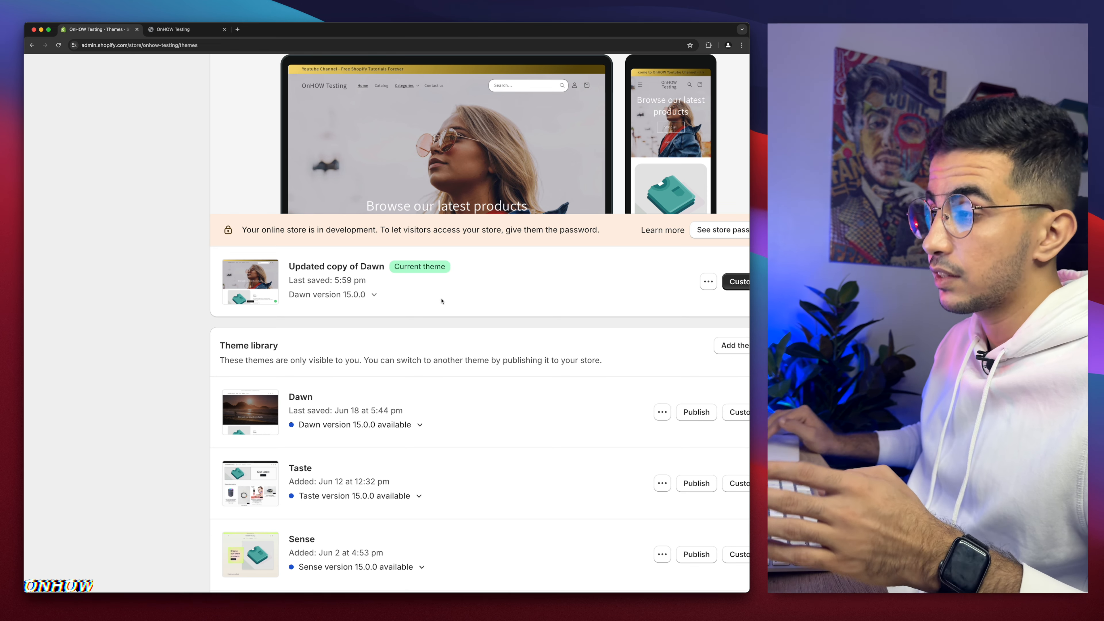
scroll("down", 3)
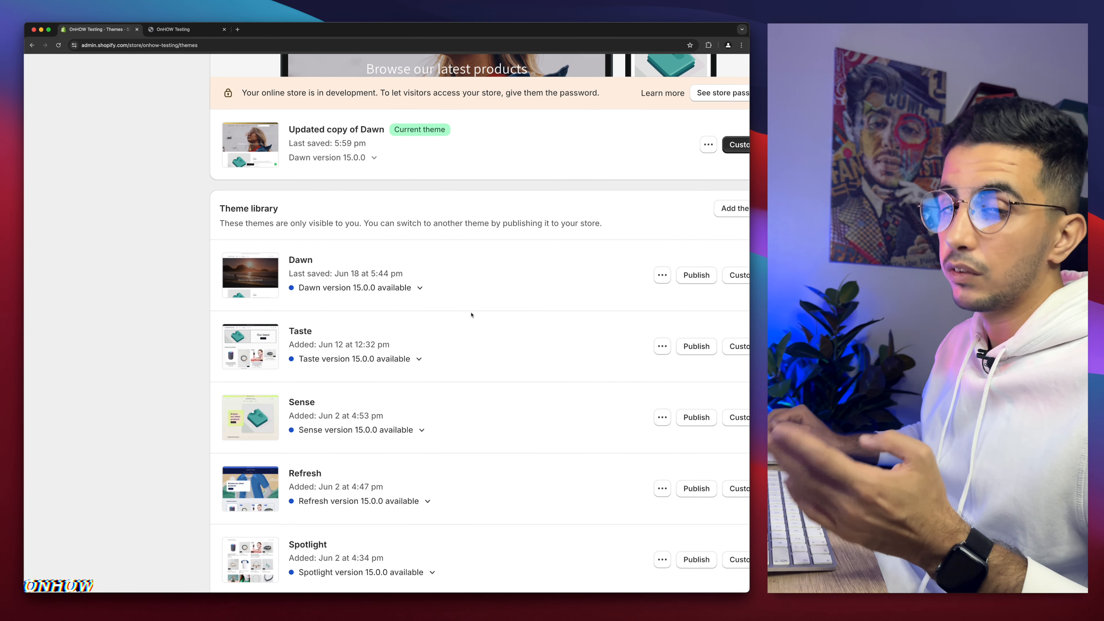
mouse_move(452, 237)
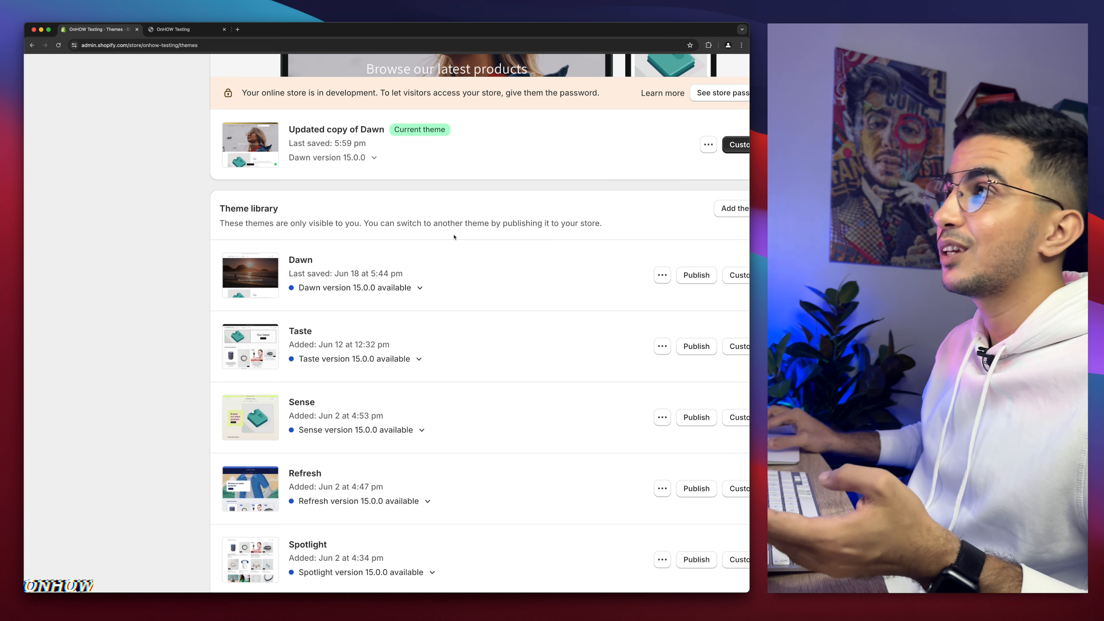
left_click(178, 29)
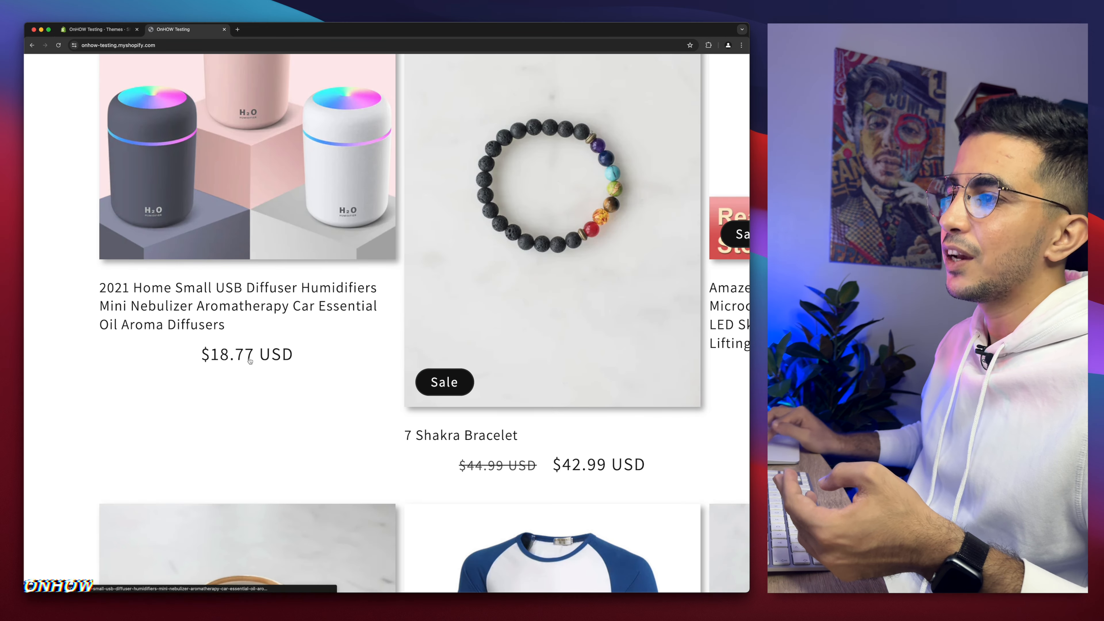
scroll("down", 3)
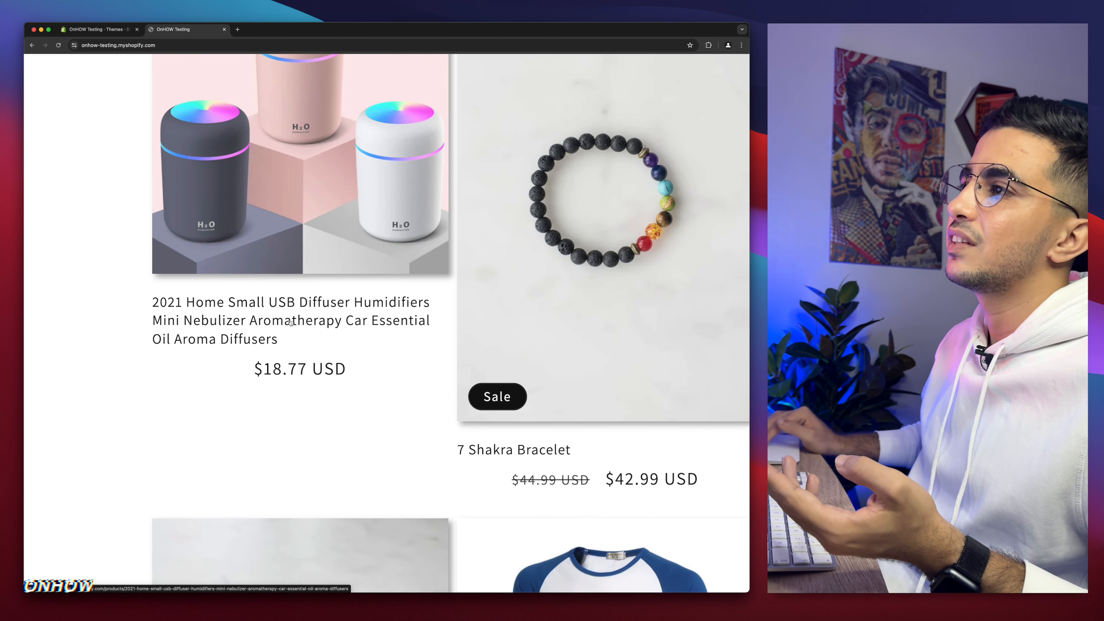
scroll("down", 3)
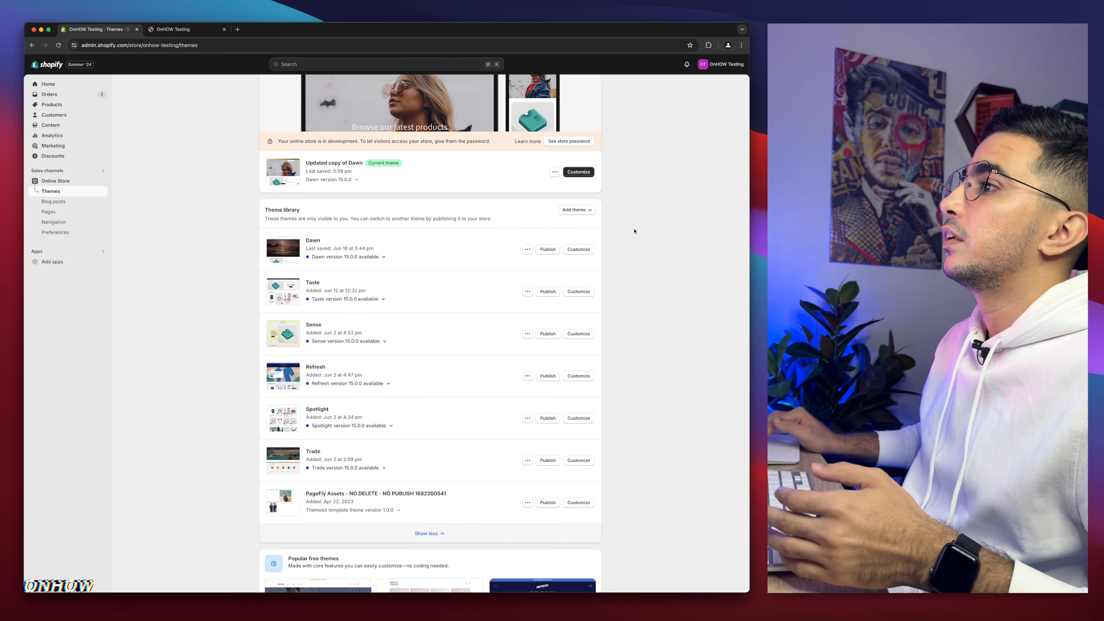
- Start editing the current Dawn copy theme's code and focus the Filter files box
left_click(555, 172)
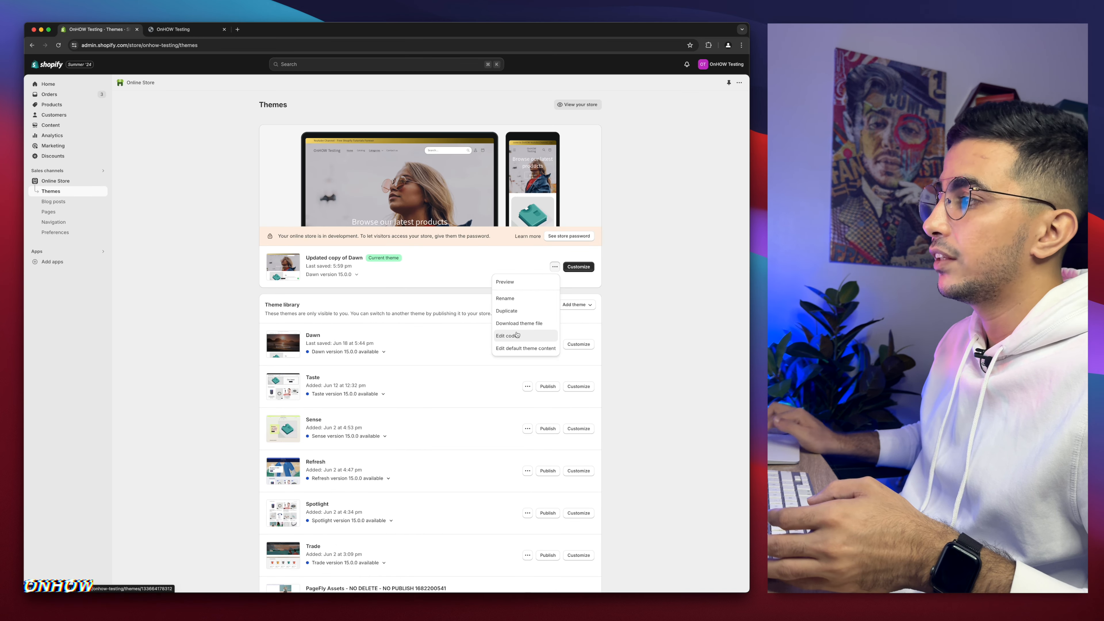
left_click(506, 335)
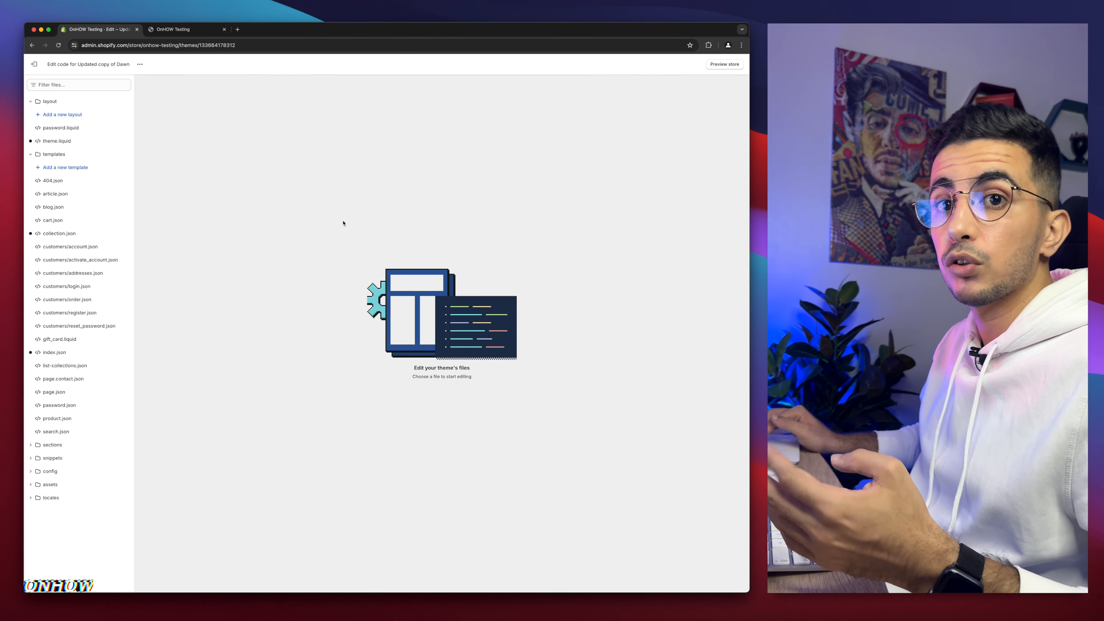
mouse_move(265, 238)
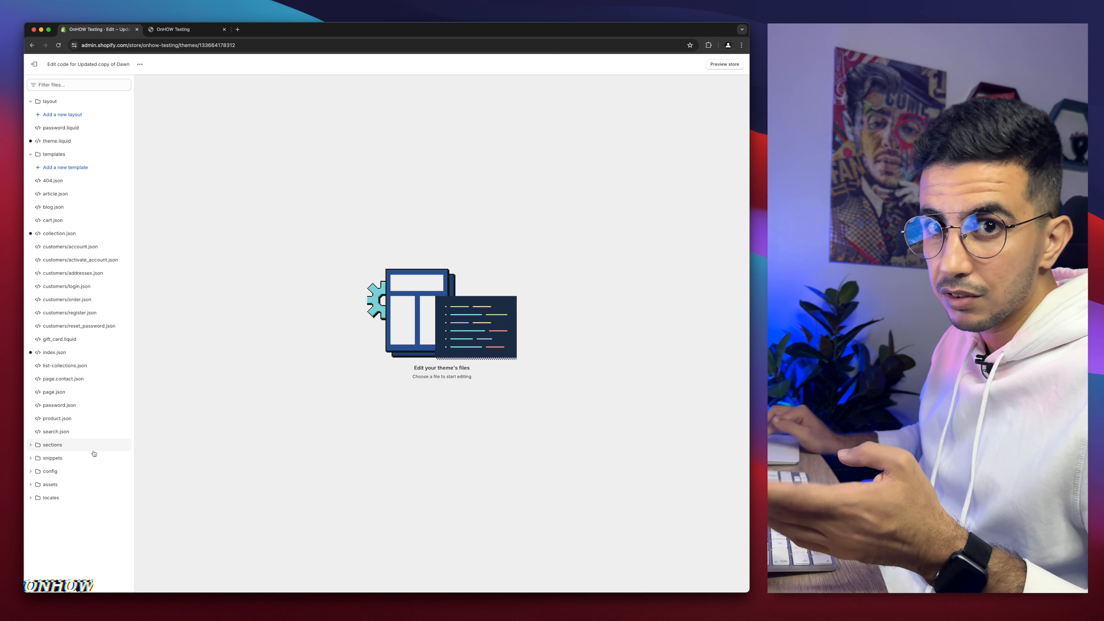
left_click(78, 84)
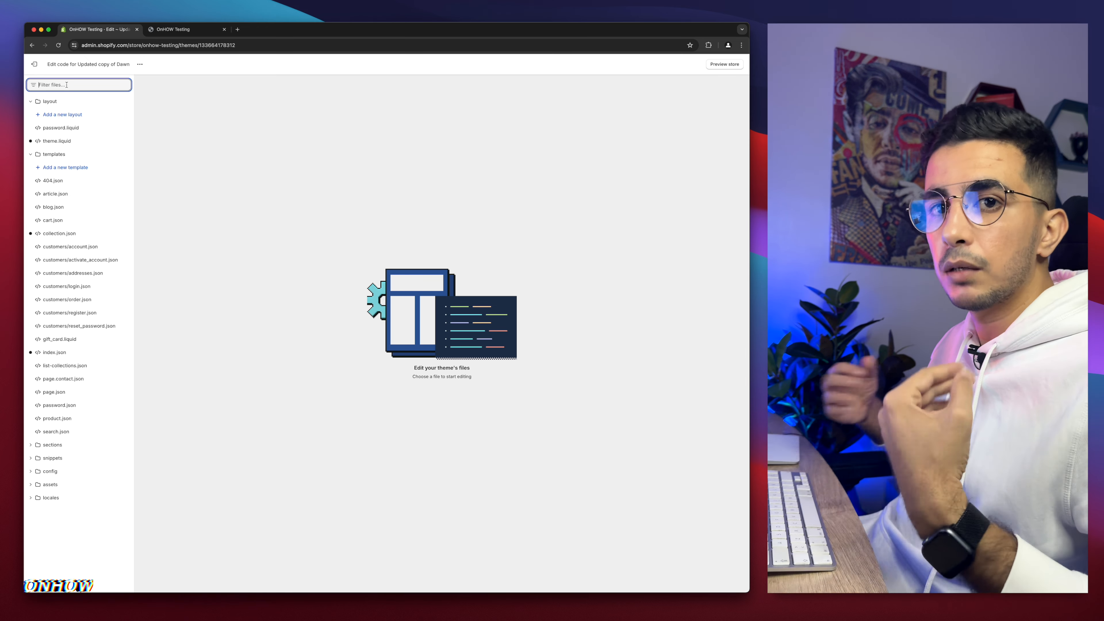
- Filter the theme files by 'base' and load assets/base.css in the editor
type("b")
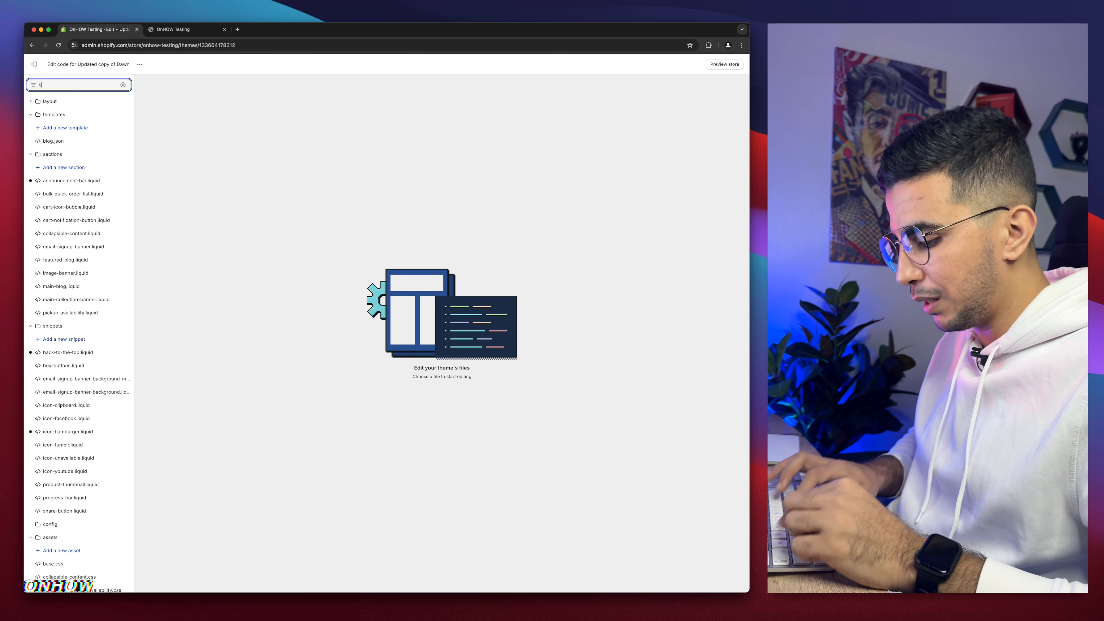
type("base")
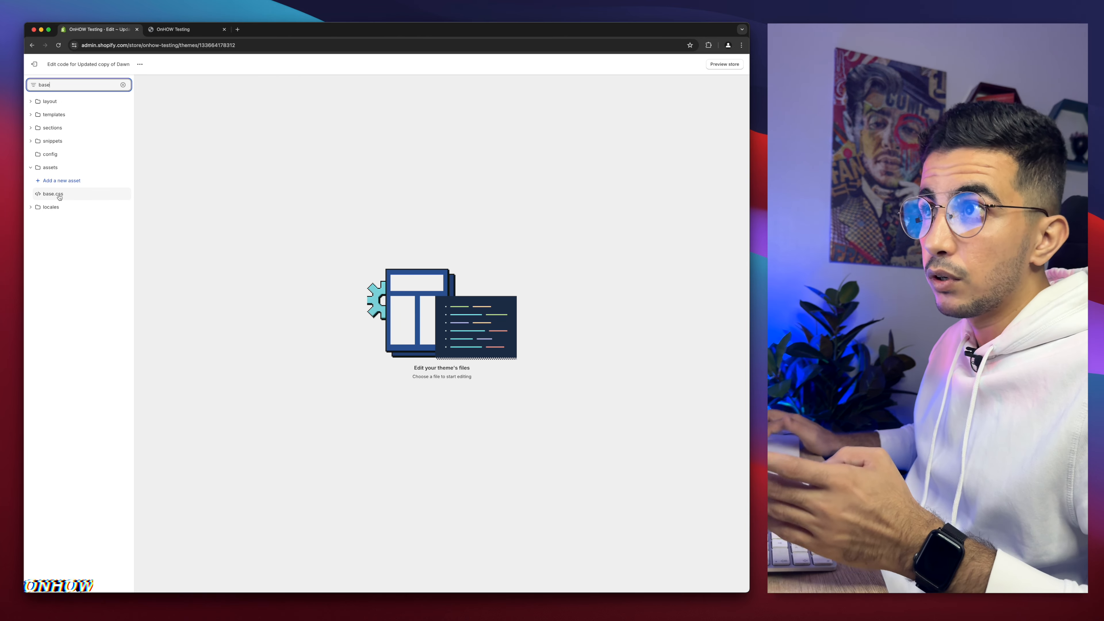
left_click(53, 194)
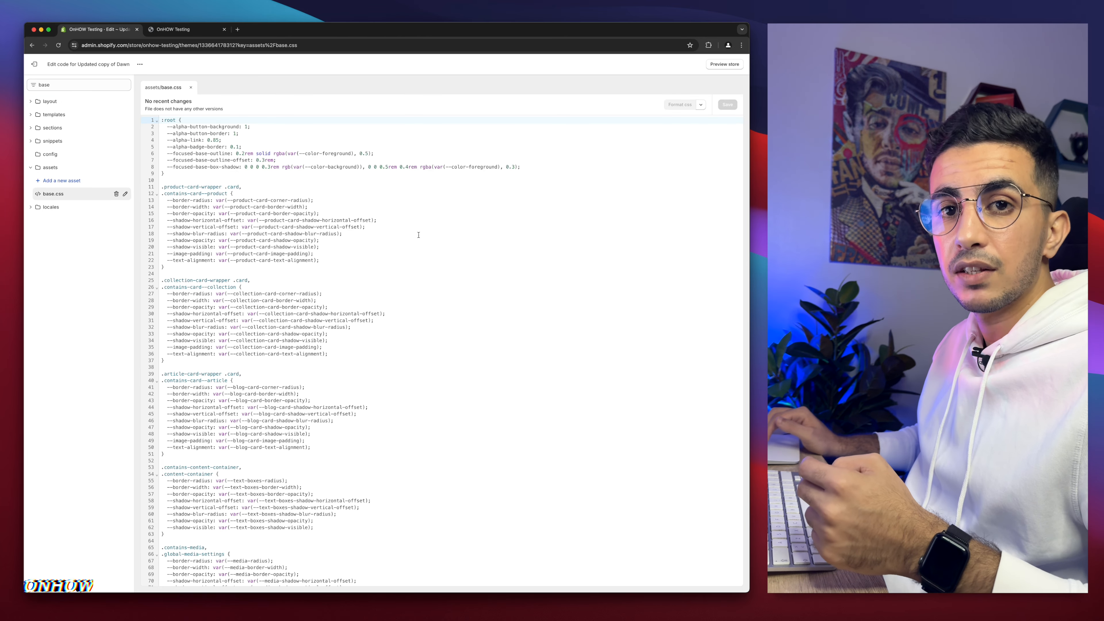
- Reach the end of base.css and add an empty line after its last closing brace
scroll("down", 3)
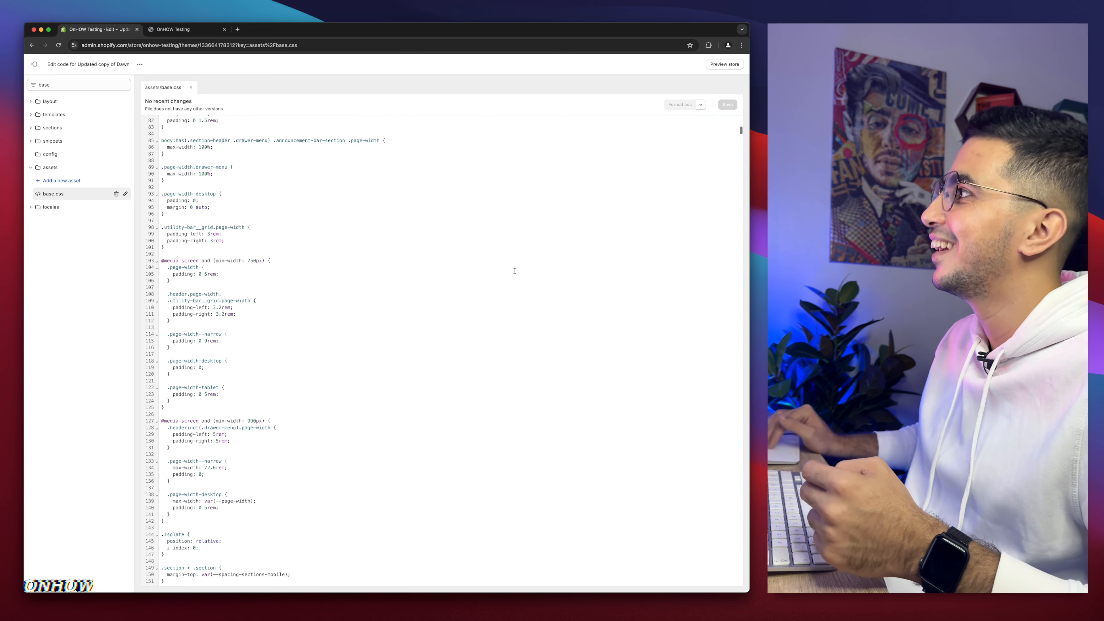
scroll("down", 3)
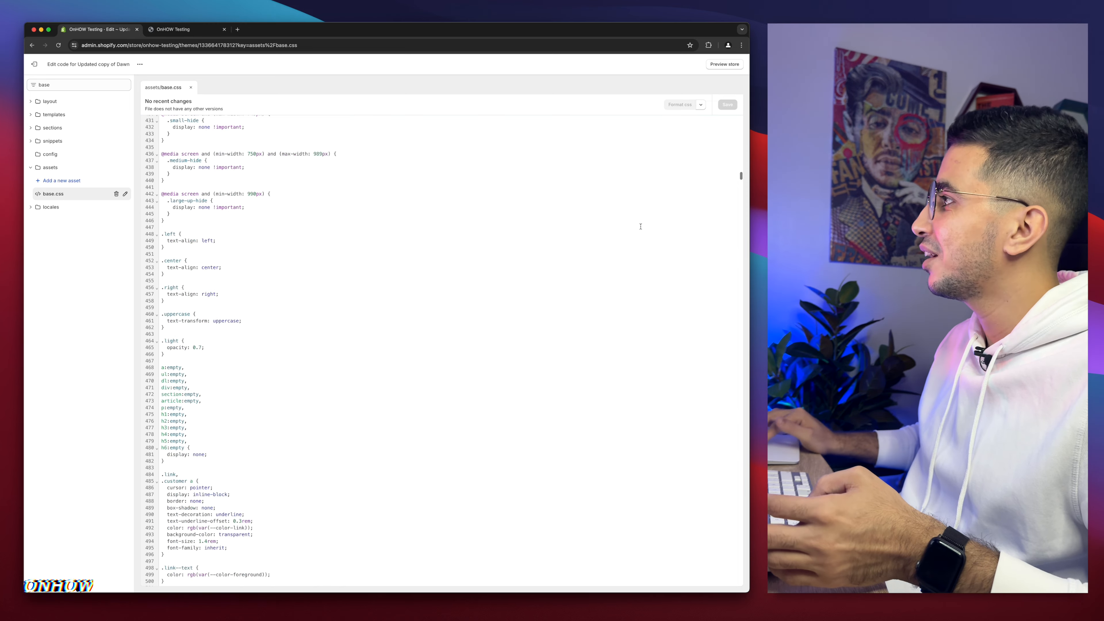
scroll("down", 3)
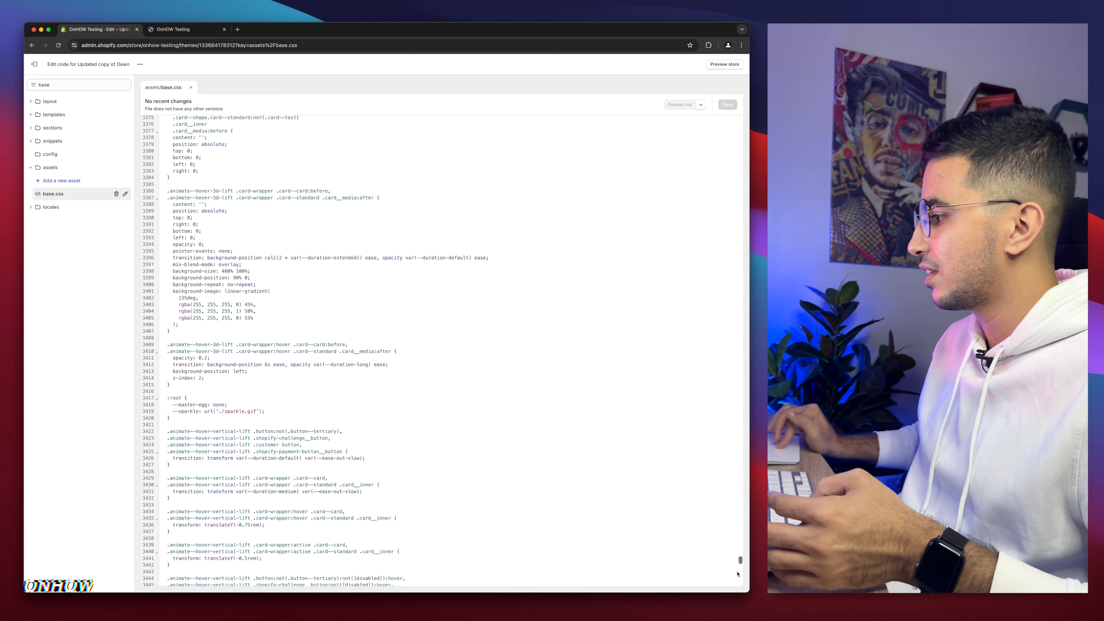
scroll("down", 3)
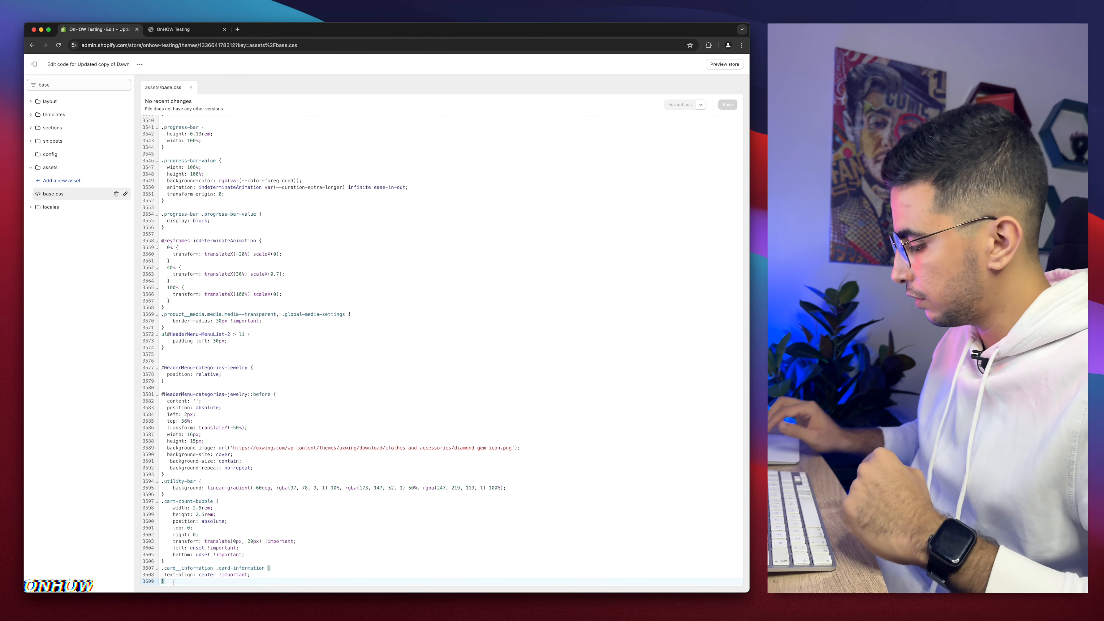
key("enter")
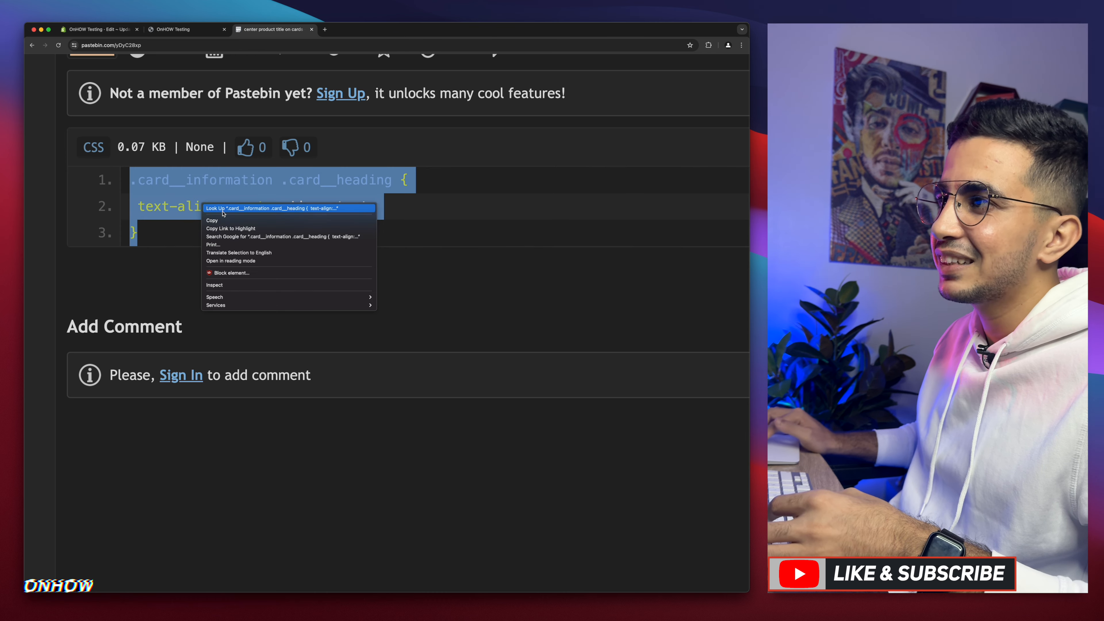
- Copy the Pastebin .card__information .card__heading centering snippet
left_click(98, 28)
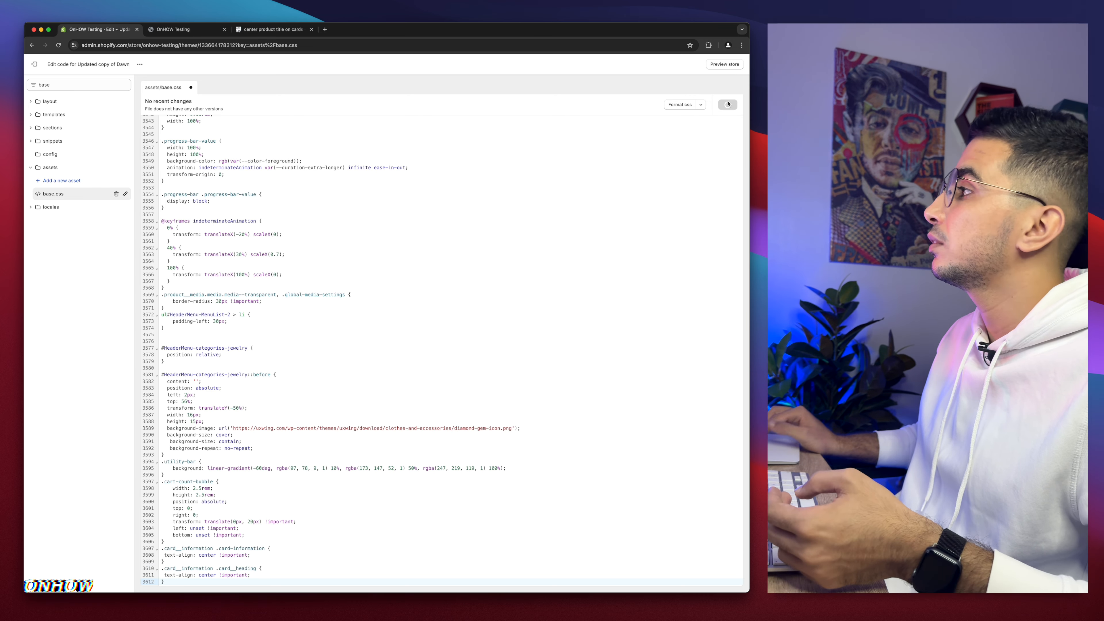
- Switch to the storefront to check the Featured products card titles
left_click(178, 29)
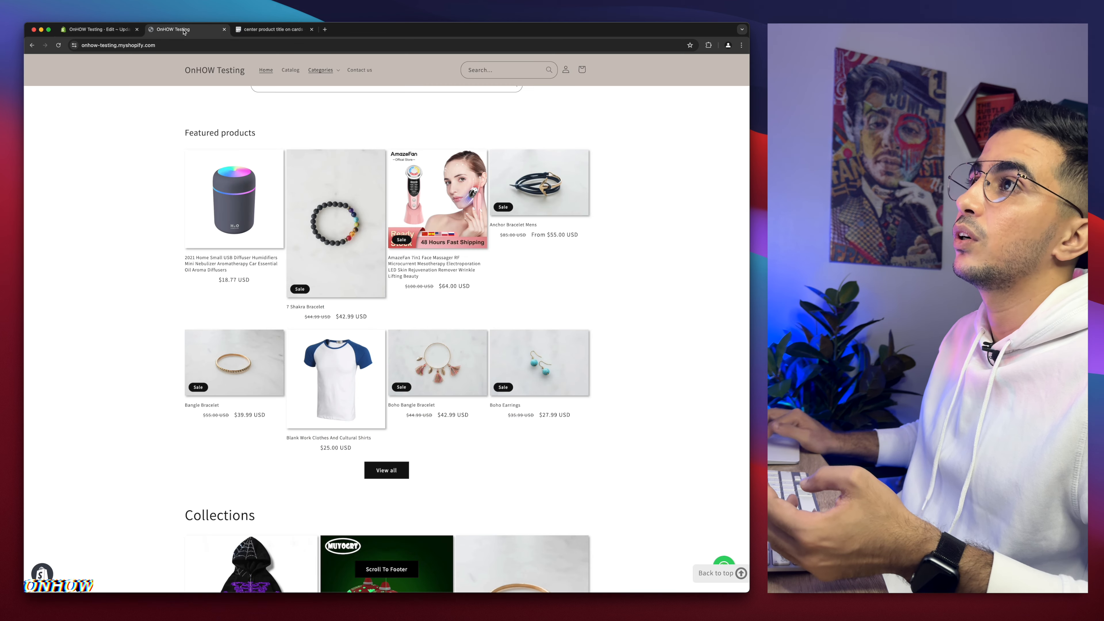